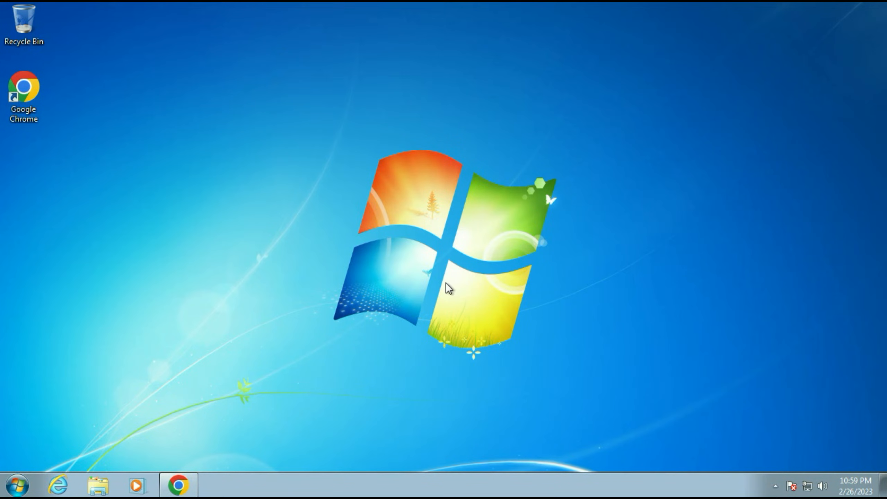
{"action": "mouse_move", "coordinate": [803, 489]}
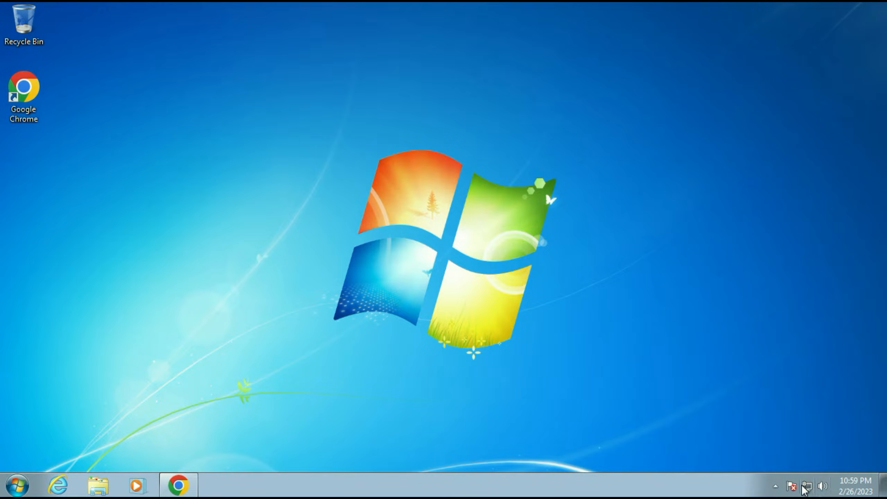
{"action": "mouse_move", "coordinate": [806, 485]}
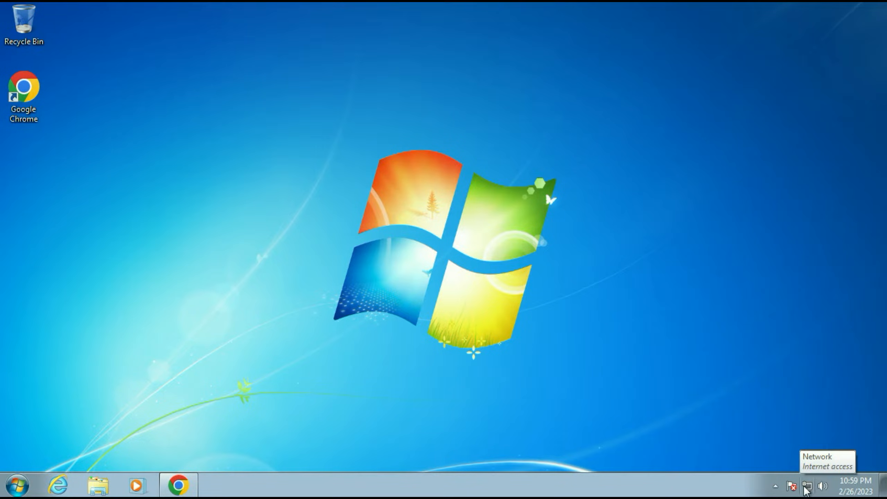
{"action": "mouse_move", "coordinate": [569, 199]}
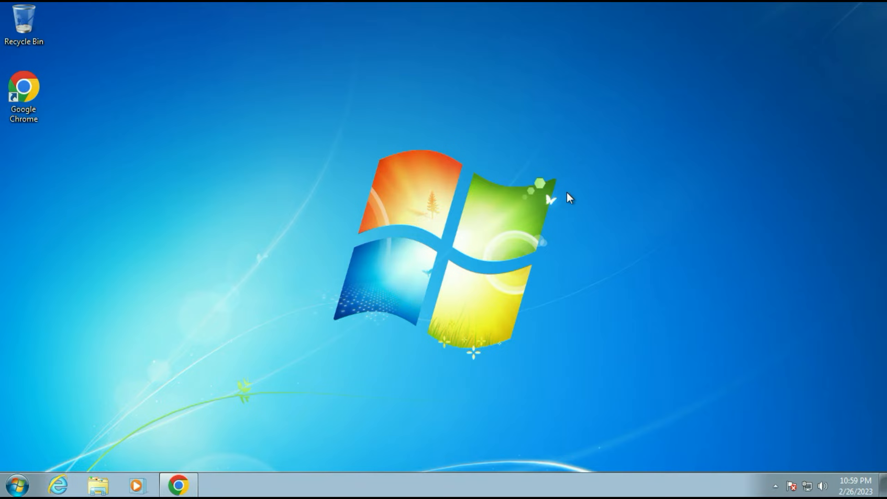
{"action": "mouse_move", "coordinate": [88, 217]}
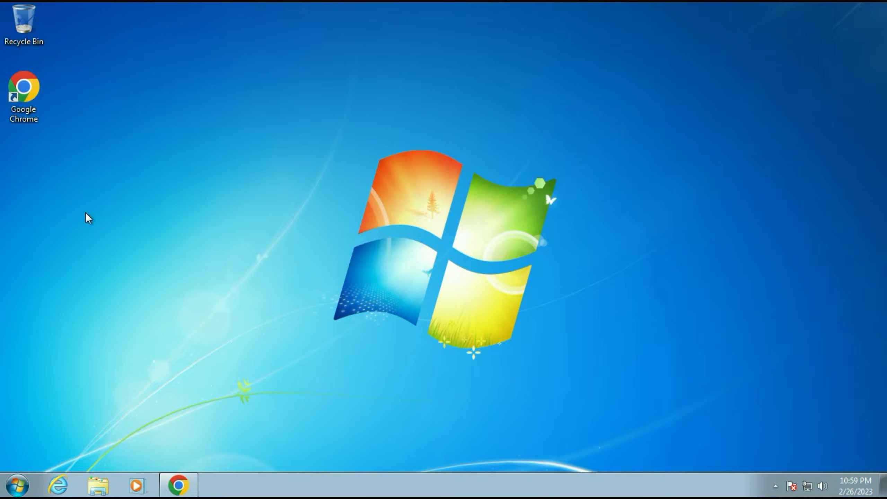
Search the Start menu for 'serv' and launch the Services console.
{"action": "left_click", "coordinate": [16, 485]}
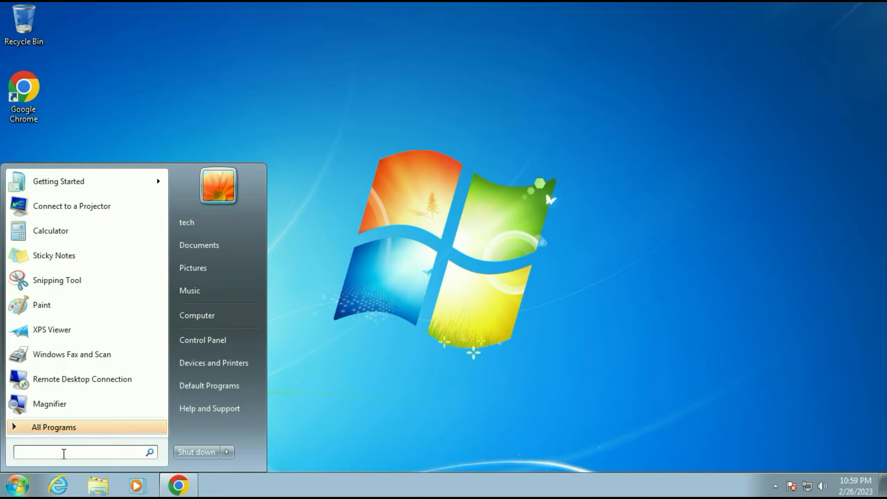
{"action": "type", "text": "serv"}
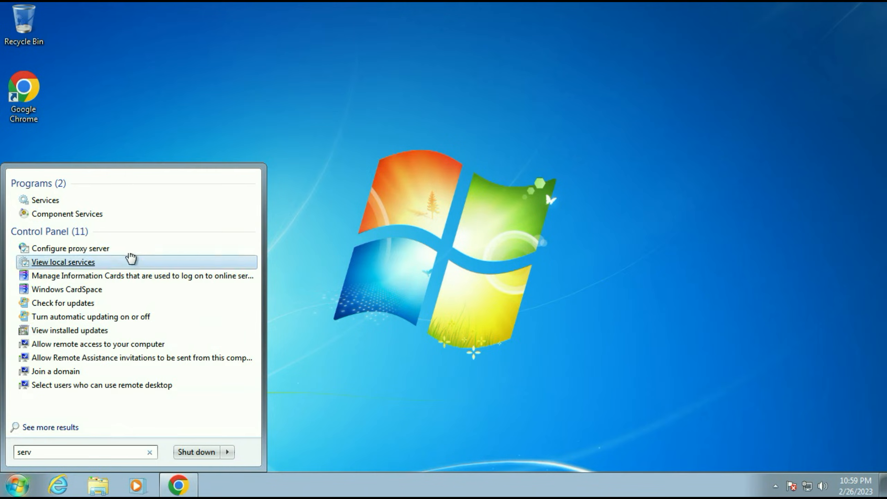
{"action": "mouse_move", "coordinate": [45, 201]}
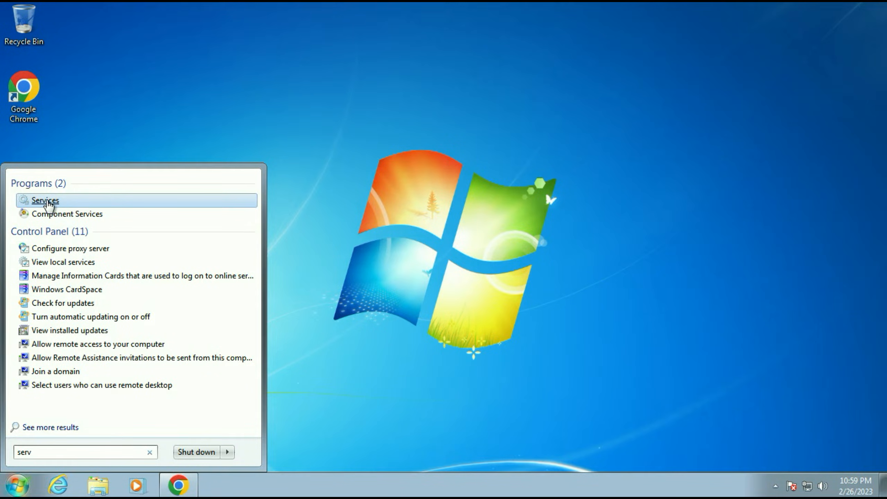
{"action": "left_click", "coordinate": [45, 200]}
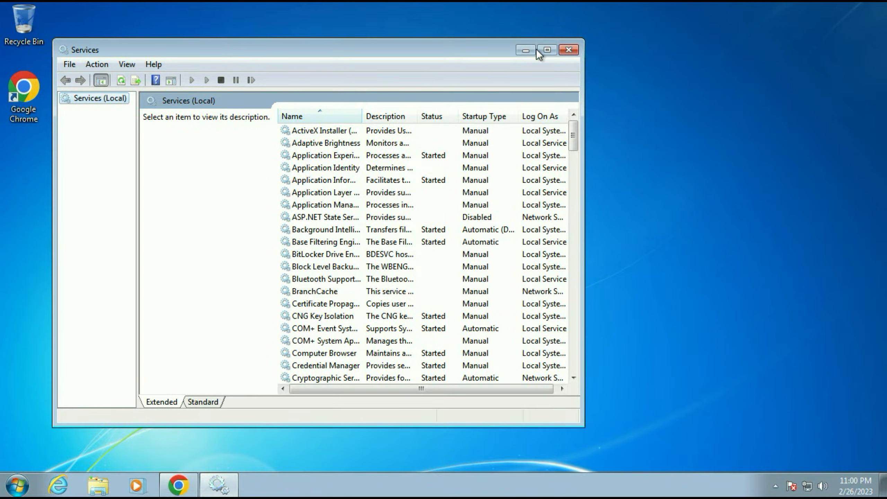
Maximize Services and bring up the context menu for the Windows Update service.
{"action": "left_click", "coordinate": [547, 50]}
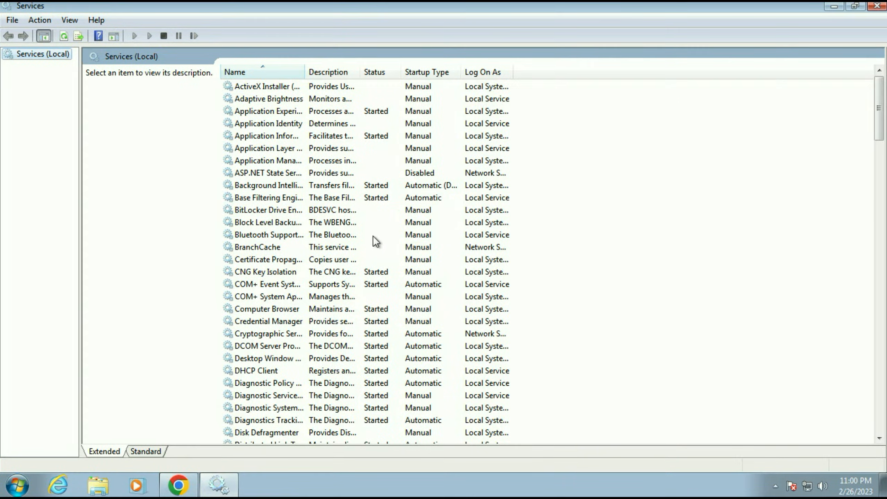
{"action": "left_click", "coordinate": [263, 358]}
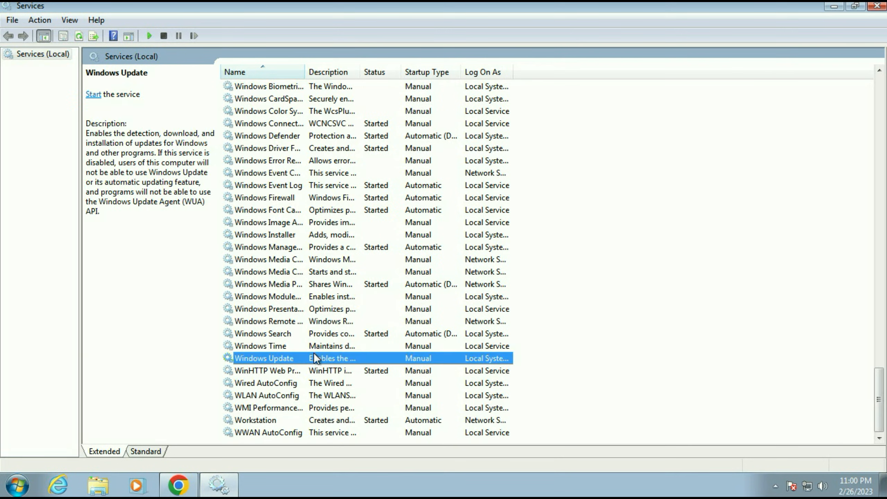
{"action": "mouse_move", "coordinate": [294, 362]}
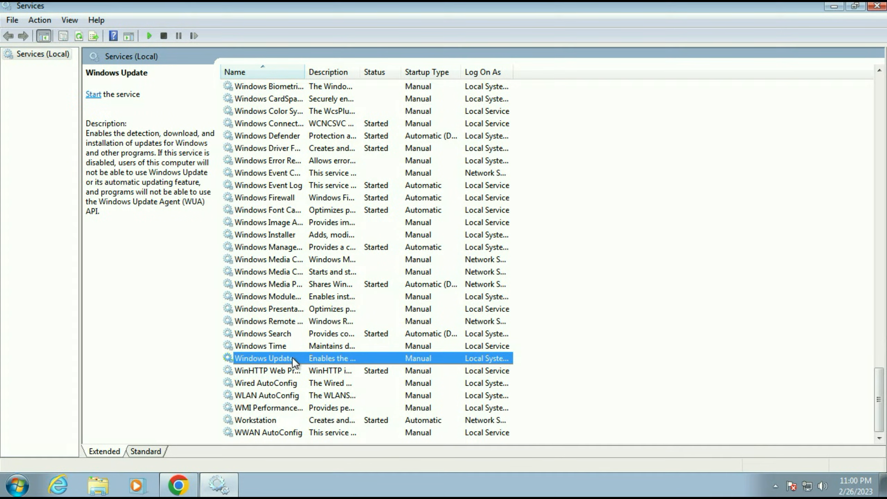
{"action": "right_click", "coordinate": [263, 358]}
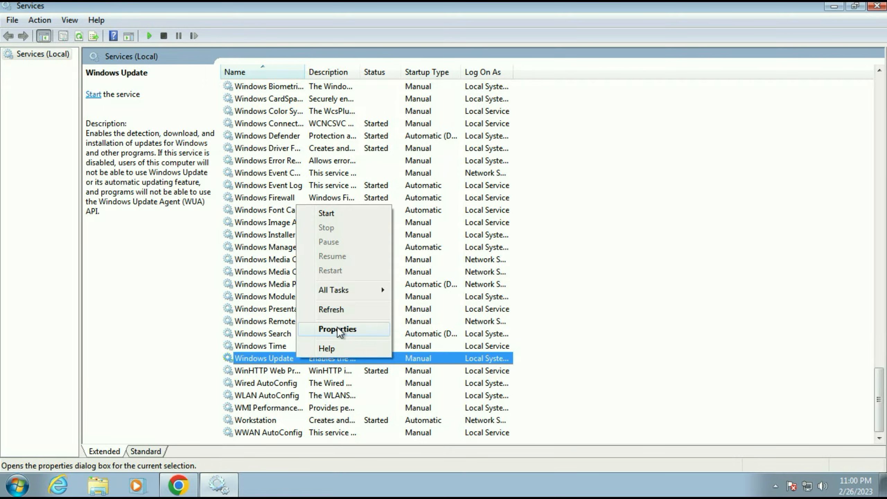
Set Windows Update to Automatic startup, start the service, and close the Services console.
{"action": "left_click", "coordinate": [338, 329]}
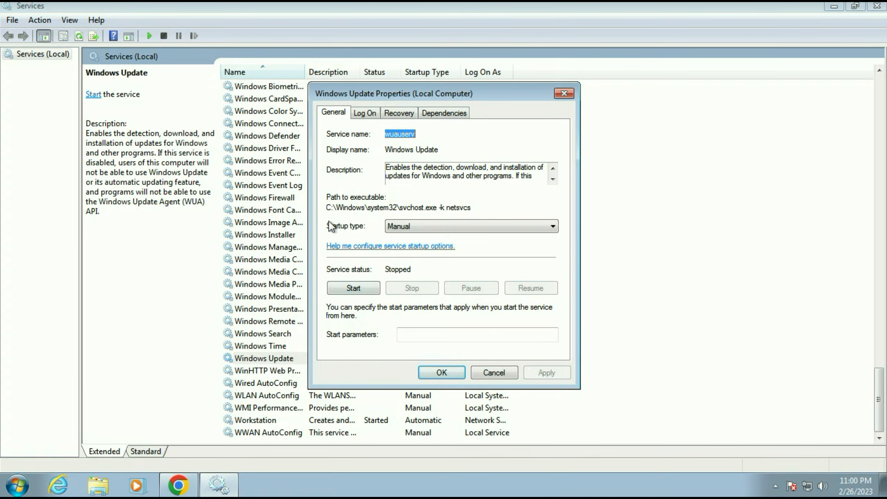
{"action": "left_click", "coordinate": [552, 226]}
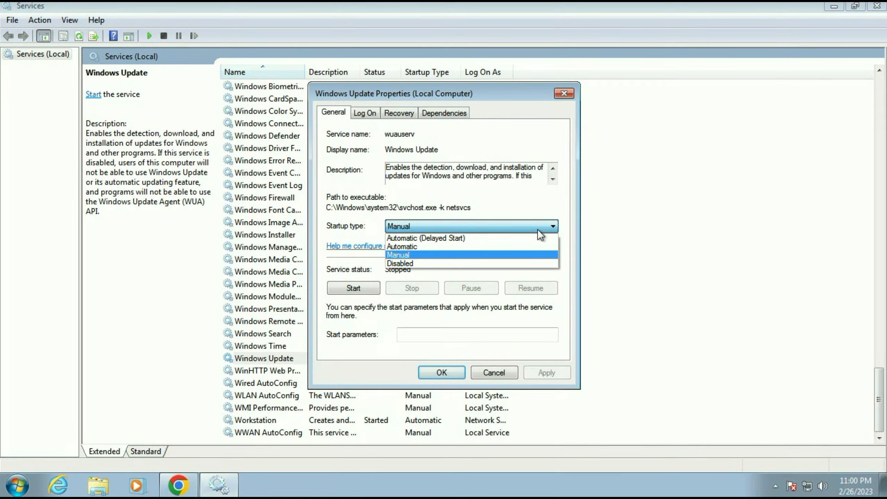
{"action": "left_click", "coordinate": [401, 239]}
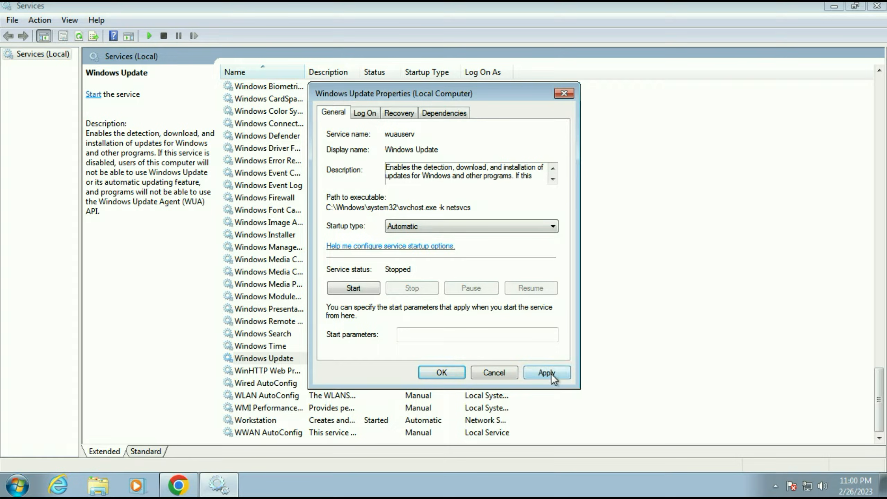
{"action": "left_click", "coordinate": [547, 372]}
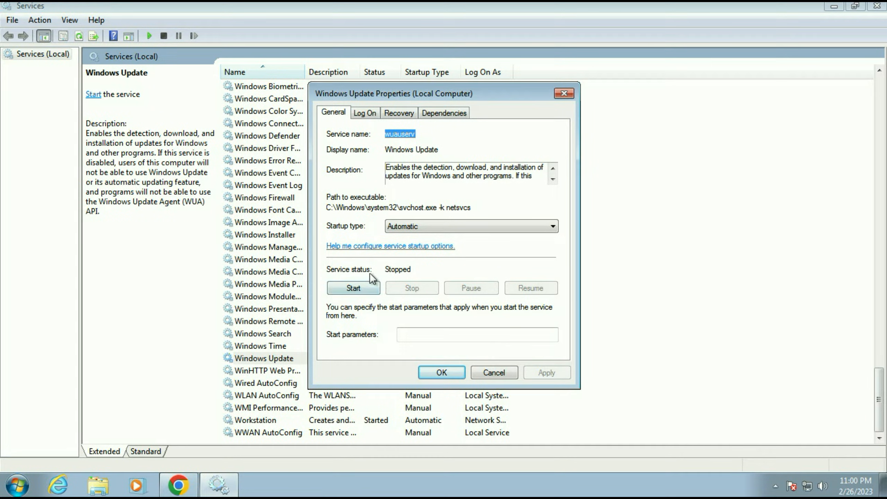
{"action": "left_click", "coordinate": [353, 288]}
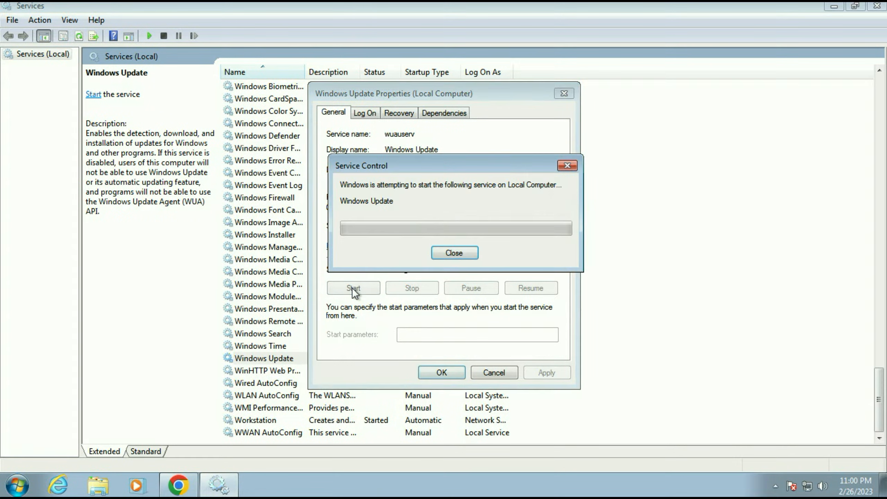
{"action": "left_click", "coordinate": [454, 252]}
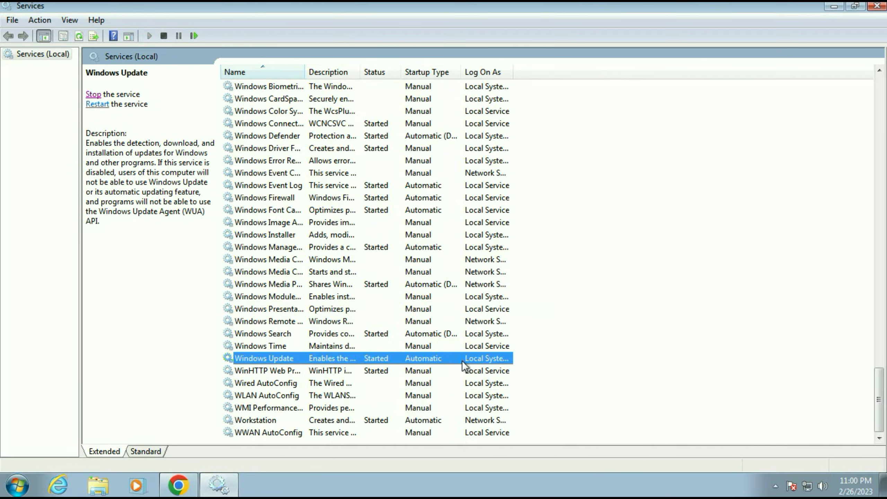
{"action": "left_click", "coordinate": [877, 5]}
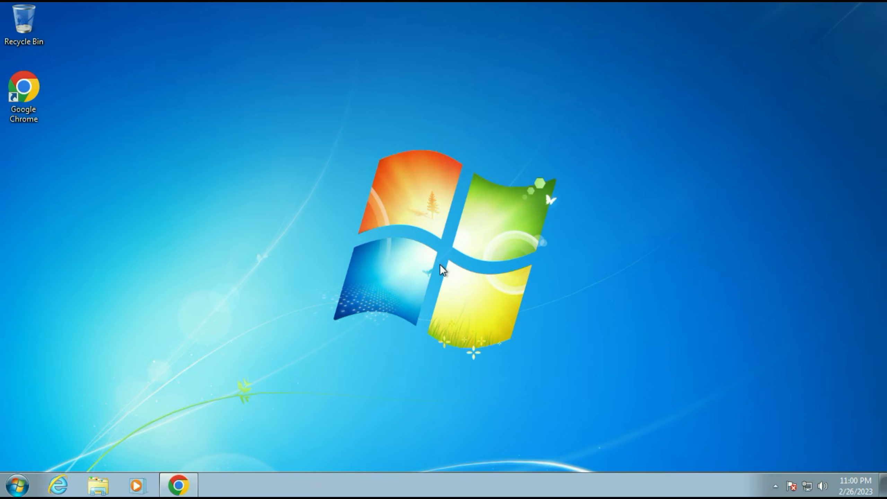
{"action": "mouse_move", "coordinate": [119, 485]}
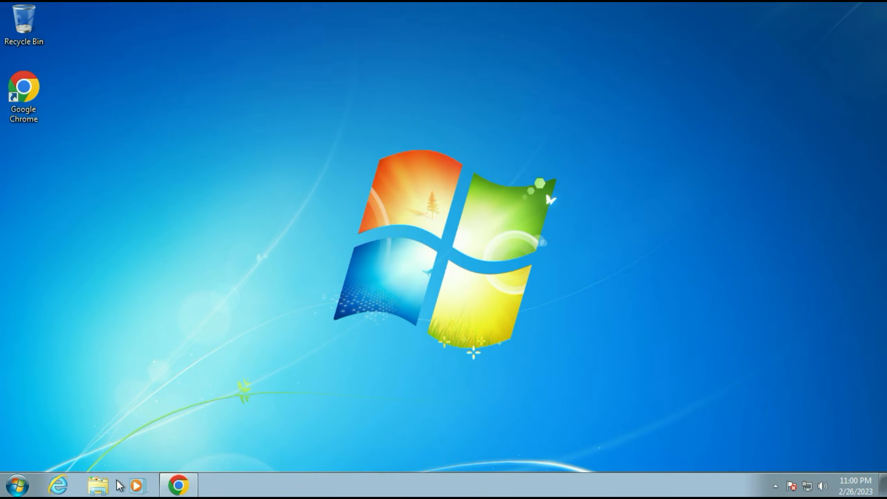
Browse to C:\Windows\SoftwareDistribution in Windows Explorer.
{"action": "left_click", "coordinate": [97, 485]}
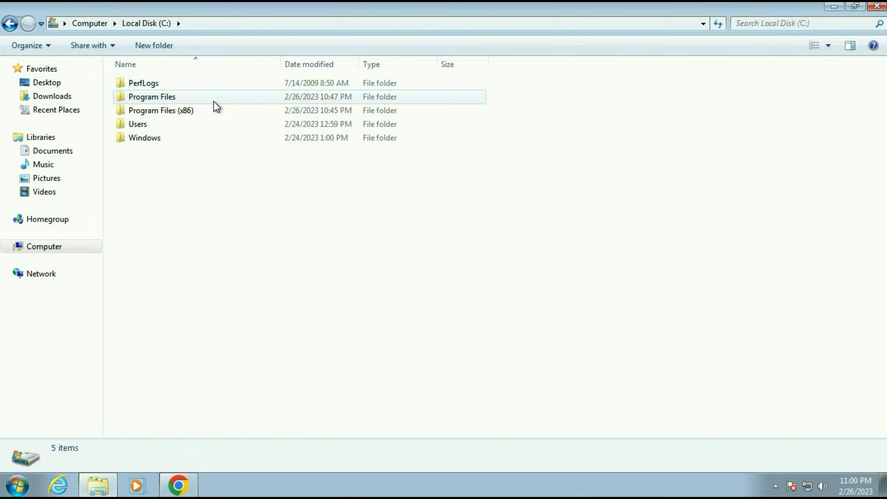
{"action": "double_click", "coordinate": [144, 138]}
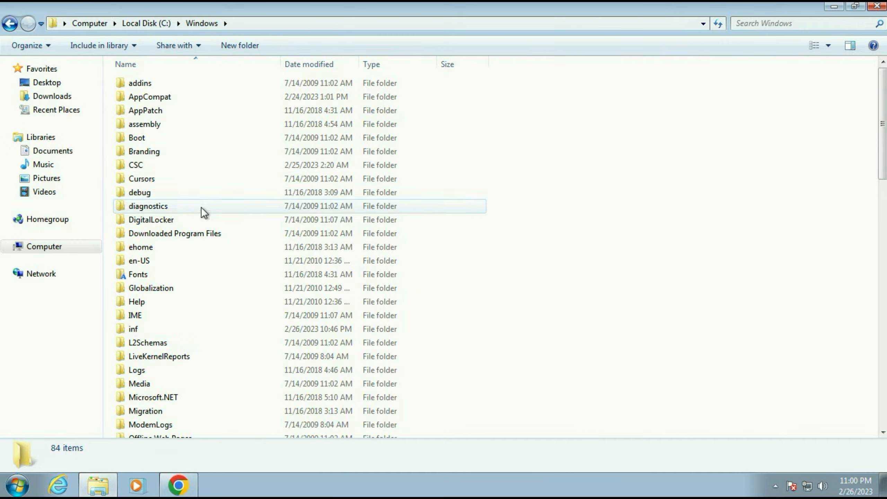
{"action": "mouse_move", "coordinate": [204, 220]}
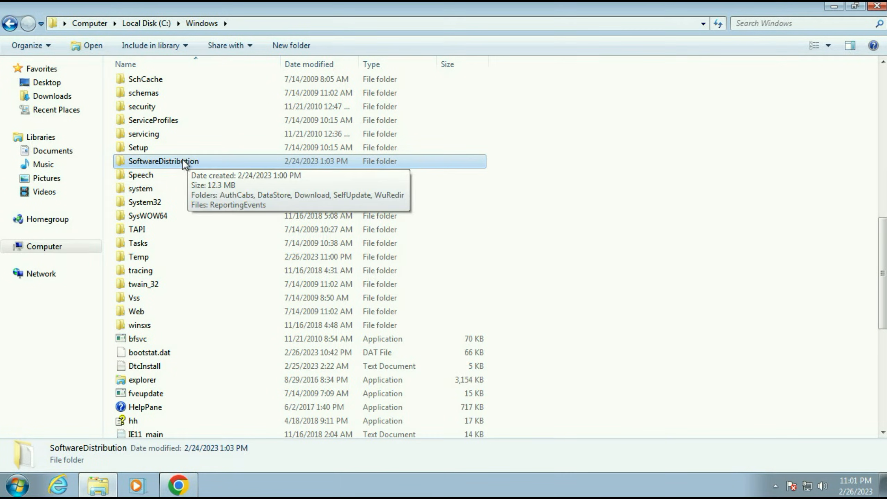
{"action": "double_click", "coordinate": [164, 161]}
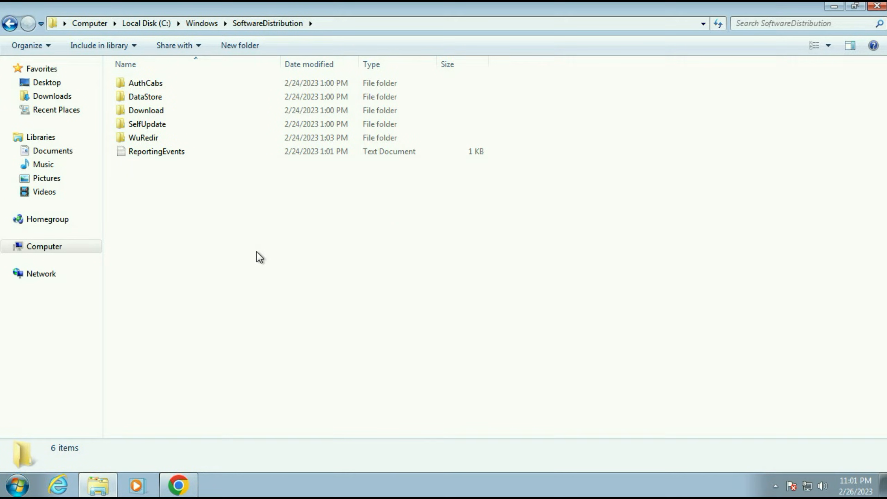
Select and delete all contents of SoftwareDistribution, then close the Explorer window.
{"action": "key", "text": "ctrl+a"}
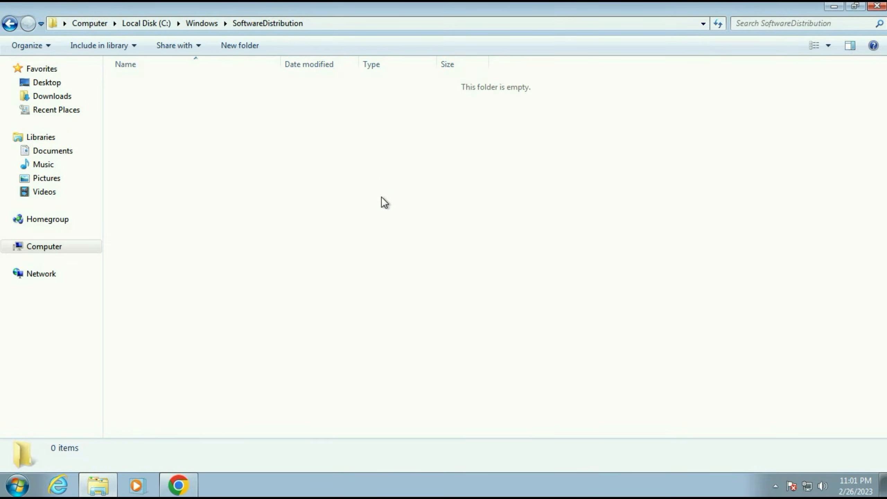
{"action": "left_click", "coordinate": [876, 6]}
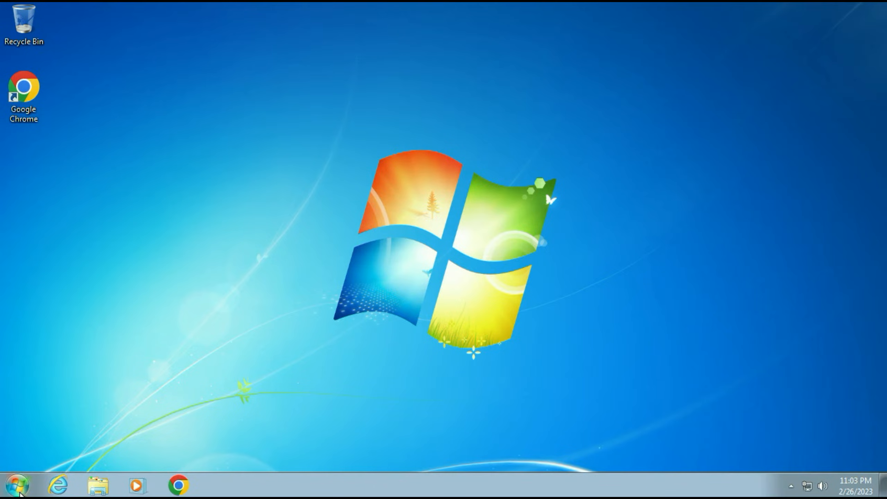
{"action": "mouse_move", "coordinate": [208, 349]}
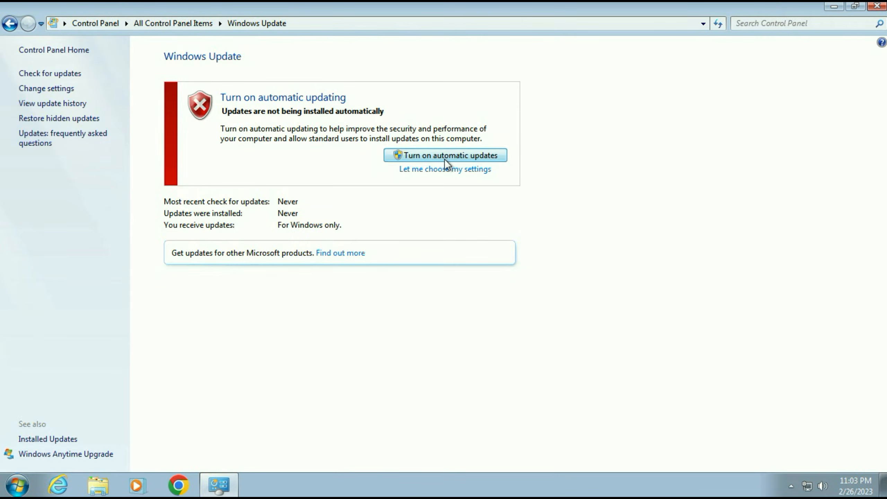
Turn on automatic updating in Windows Update and minimize it while it checks.
{"action": "left_click", "coordinate": [445, 155]}
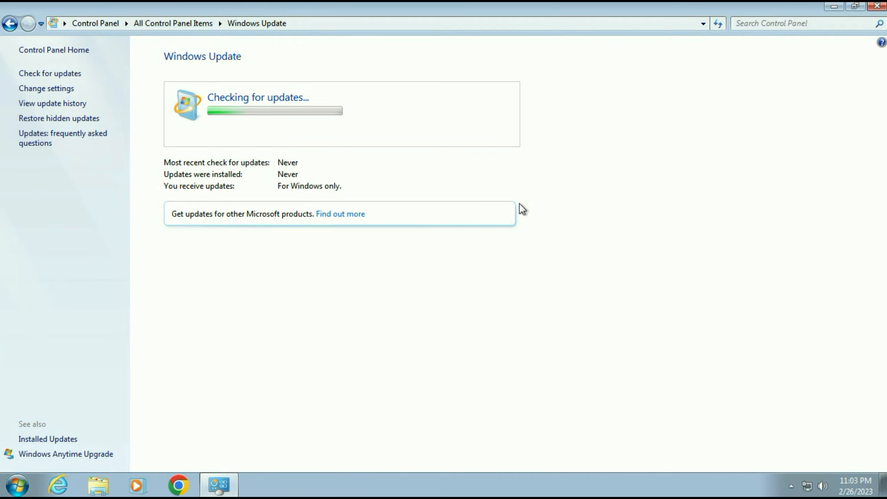
{"action": "mouse_move", "coordinate": [835, 6]}
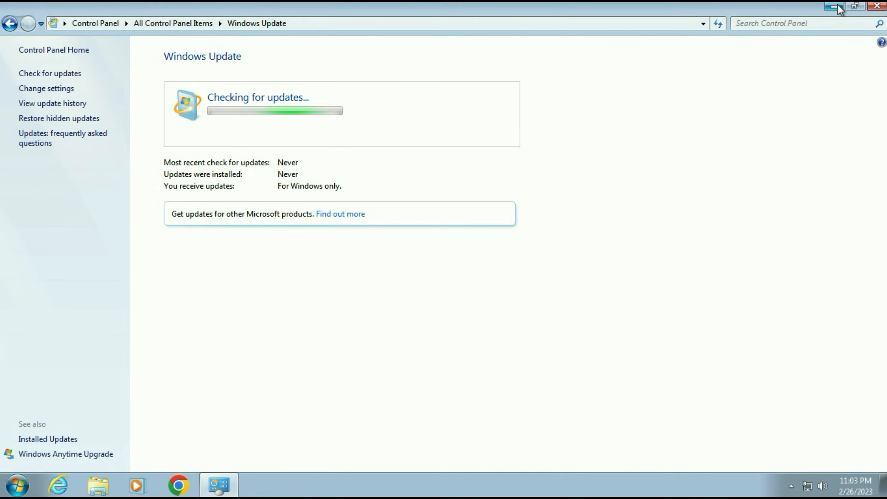
{"action": "left_click", "coordinate": [835, 6]}
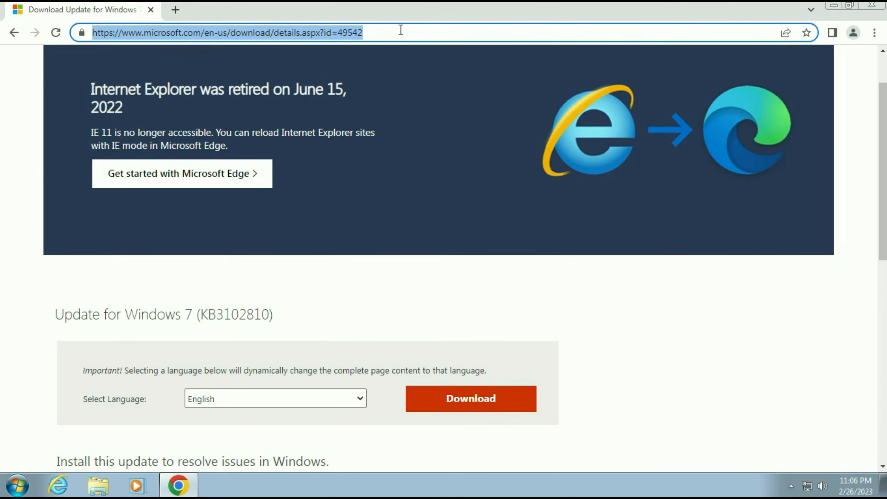
Download the KB3102810 update and reveal the downloaded file in its folder.
{"action": "scroll", "scroll_direction": "down", "scroll_amount": 3}
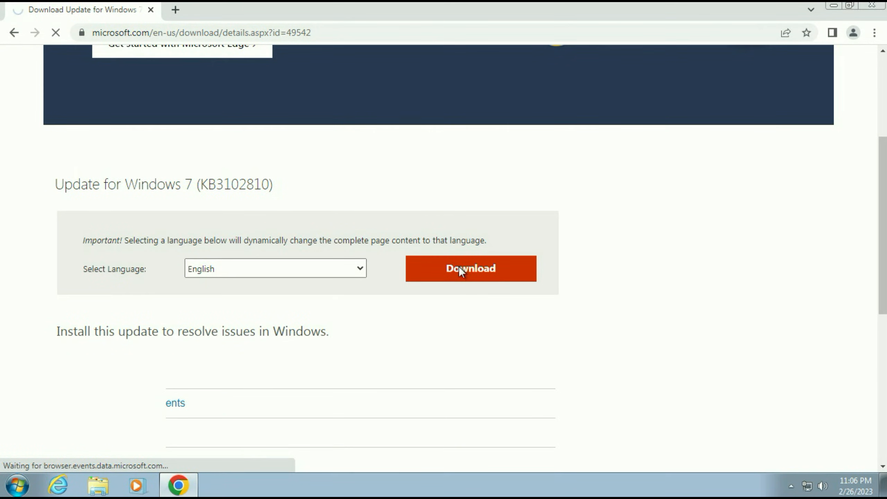
{"action": "left_click", "coordinate": [470, 269]}
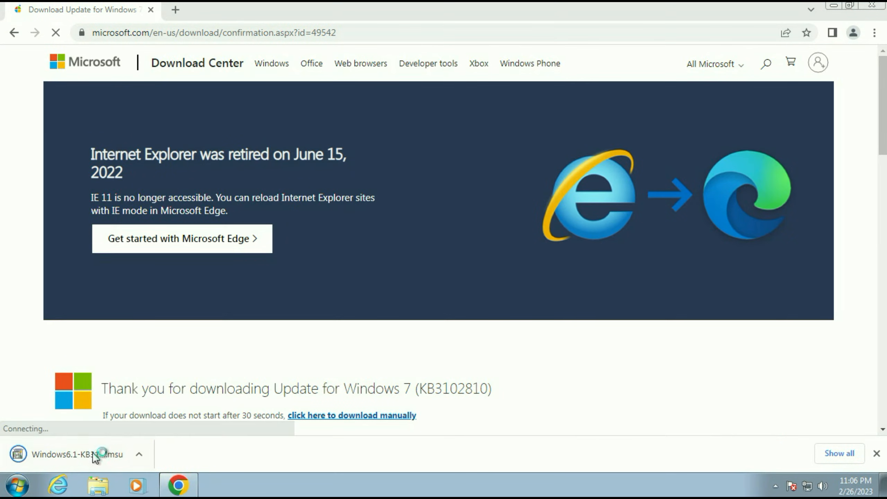
{"action": "left_click", "coordinate": [139, 455]}
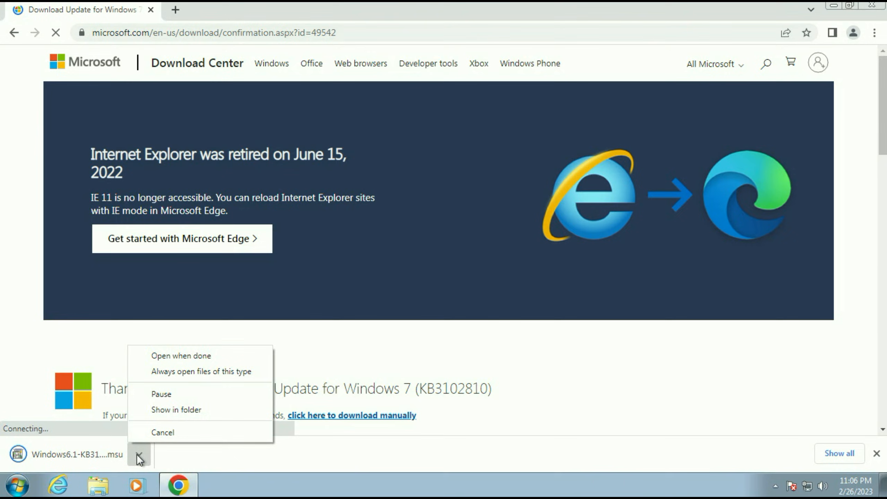
{"action": "left_click", "coordinate": [176, 409]}
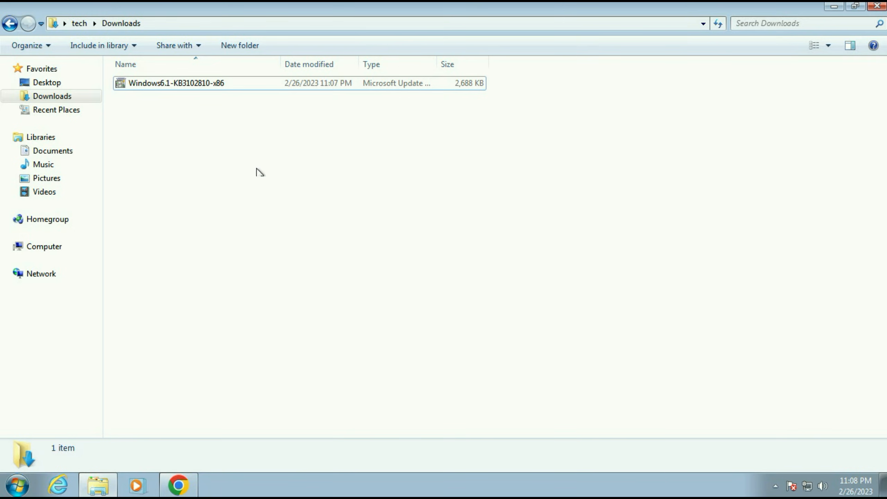
Run the Windows6.1-KB3102810-x86 package from Downloads to start its standalone installer.
{"action": "left_click", "coordinate": [176, 83]}
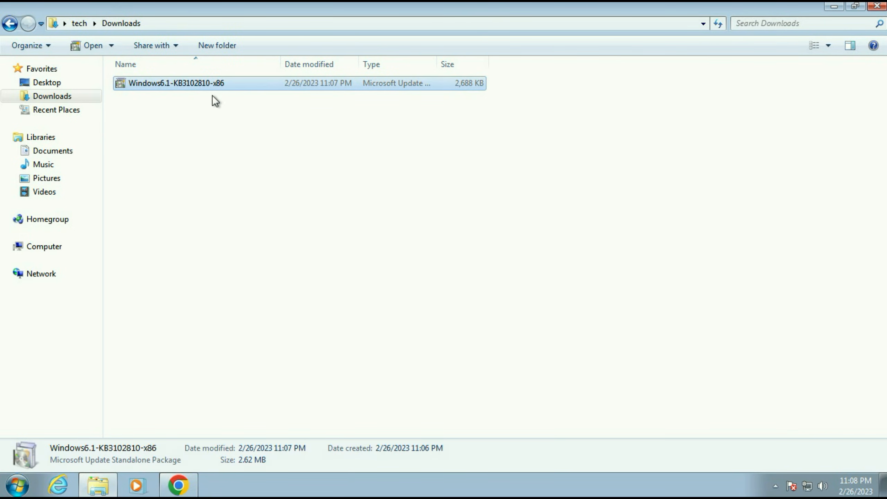
{"action": "right_click", "coordinate": [177, 83]}
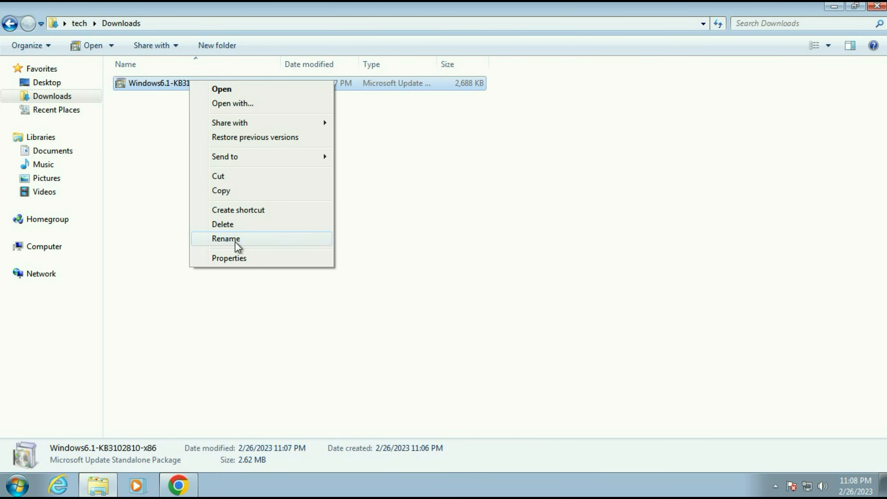
{"action": "left_click", "coordinate": [230, 258]}
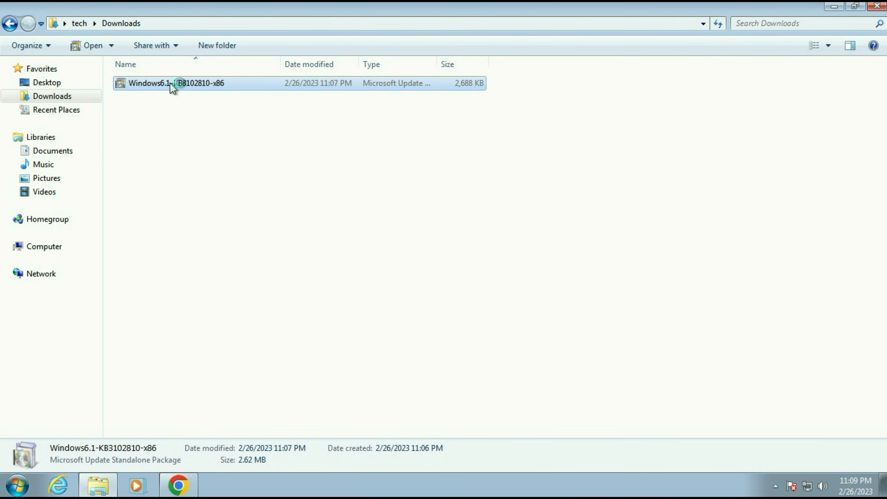
{"action": "double_click", "coordinate": [176, 84]}
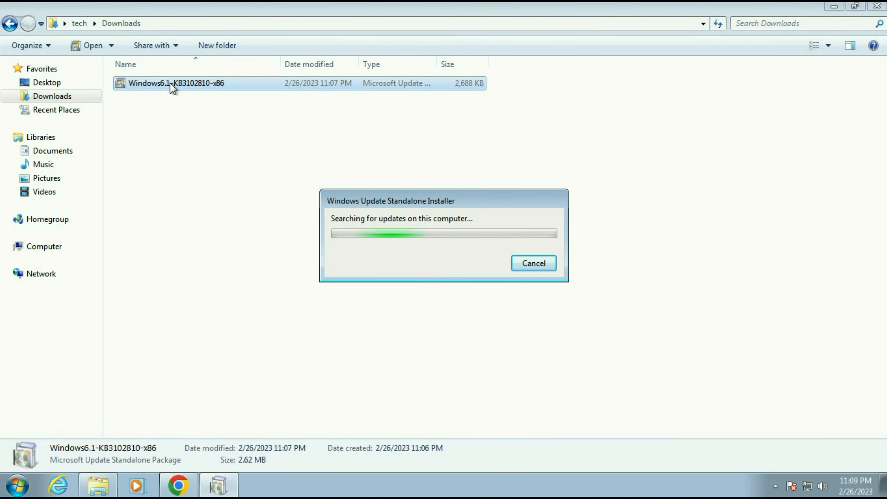